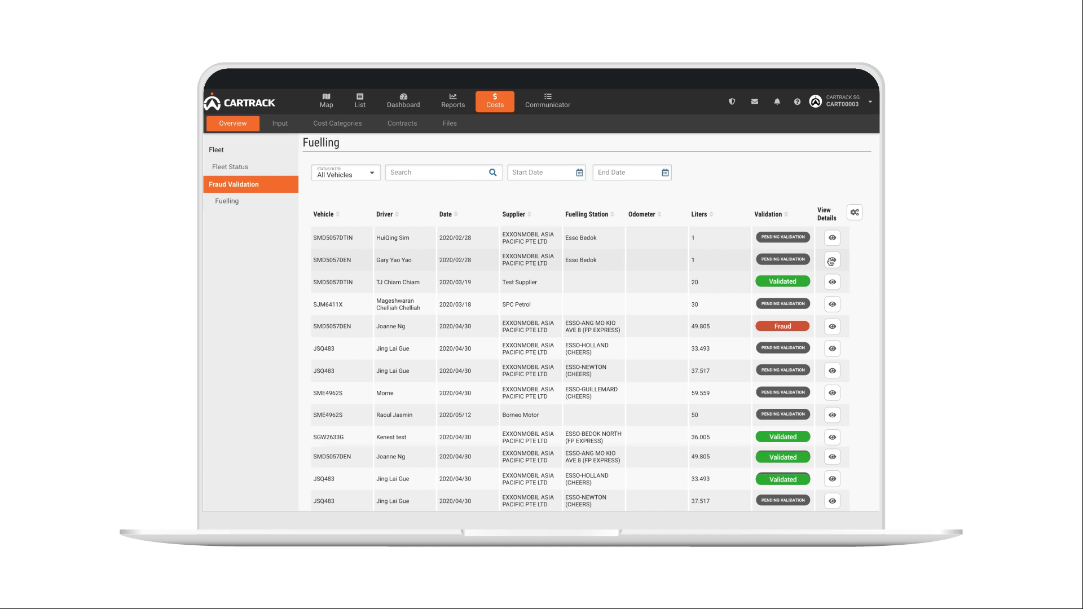
Step: Open the Personal usage of vehicle costs report and scroll through its per-trip toll, distance and cost rows
click(833, 261)
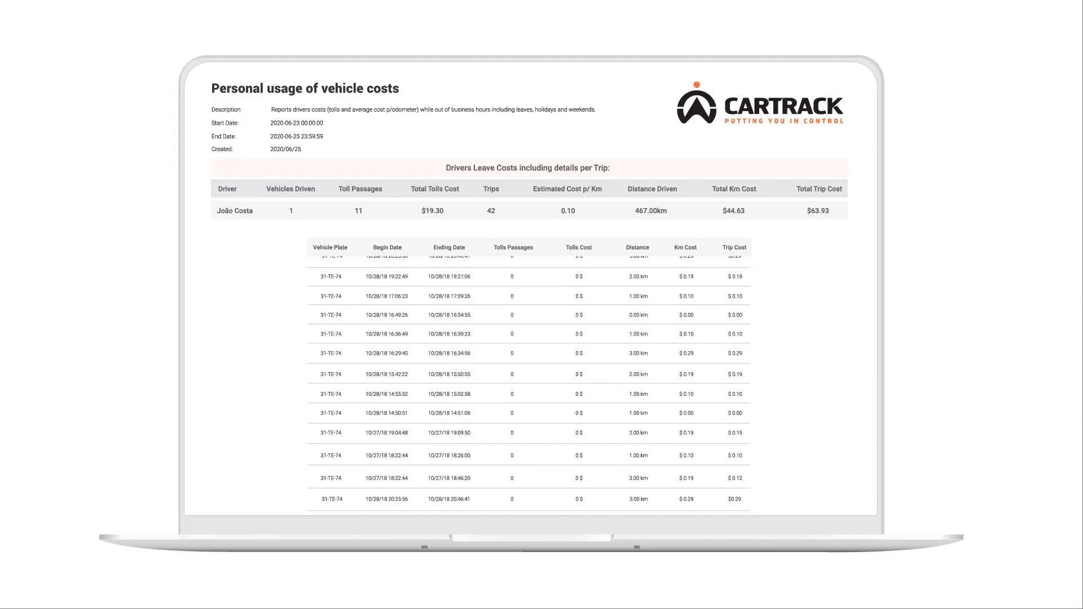
scroll(down, 3)
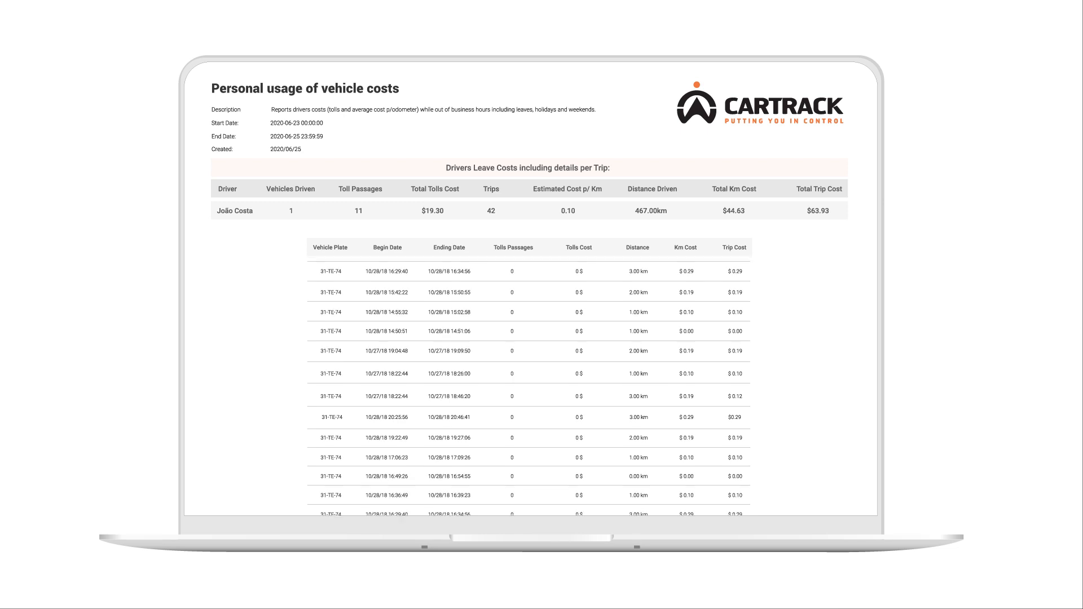